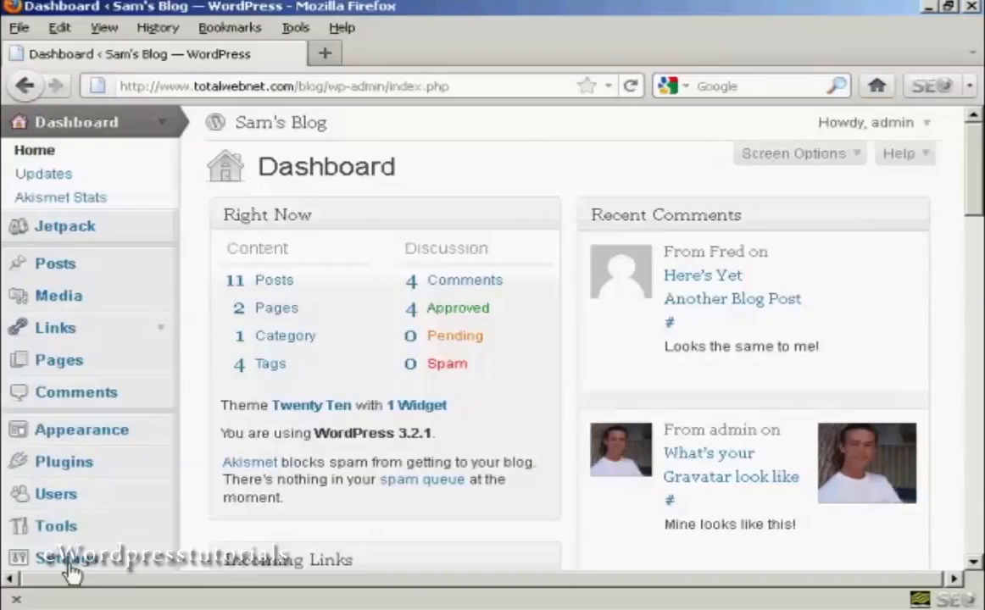
Step: Open Settings to show Sam's Blog's General Settings page
{"action": "left_click", "coordinate": [56, 559]}
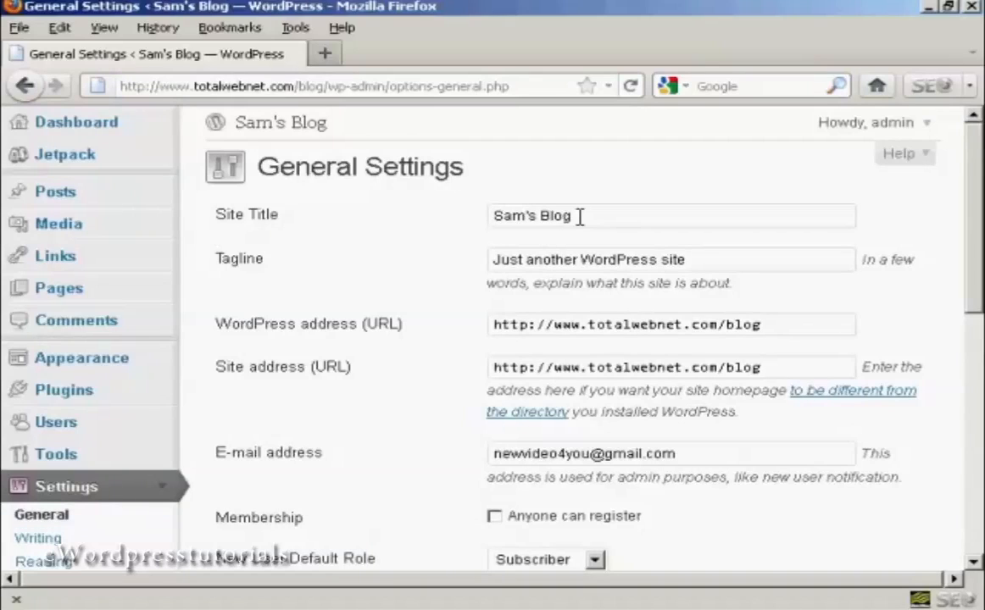
Step: Clear the 'Sam's Blog' Site Title and type 'Sam's Amazing New Blog'
{"action": "double_click", "coordinate": [531, 215]}
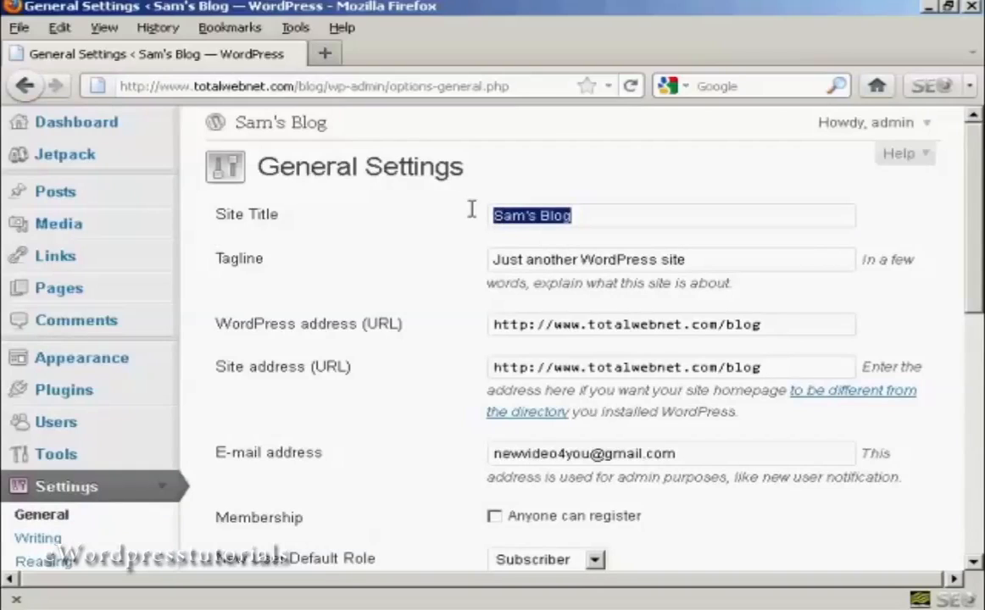
{"action": "key", "text": "Delete"}
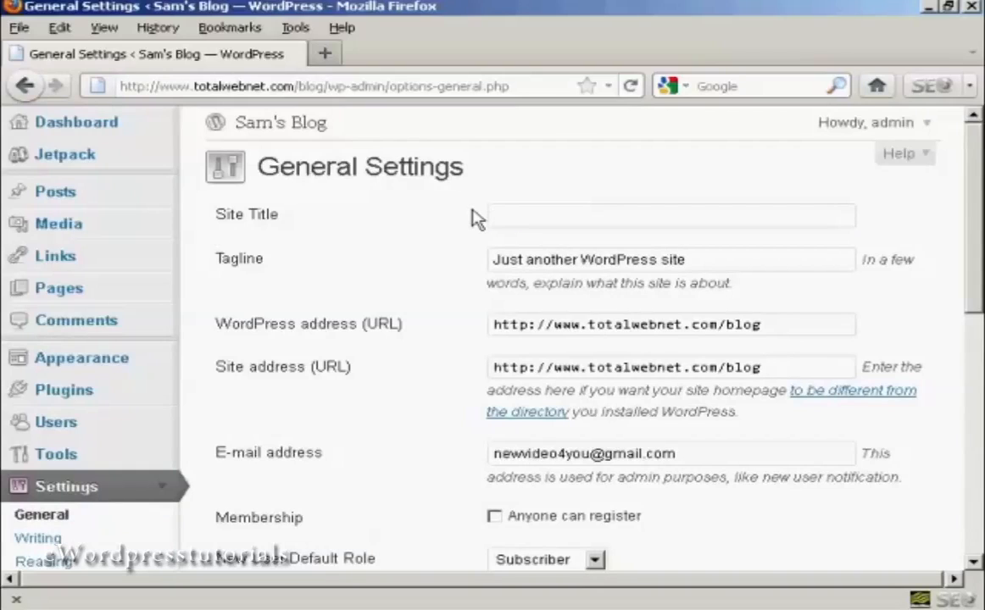
{"action": "left_click", "coordinate": [670, 215]}
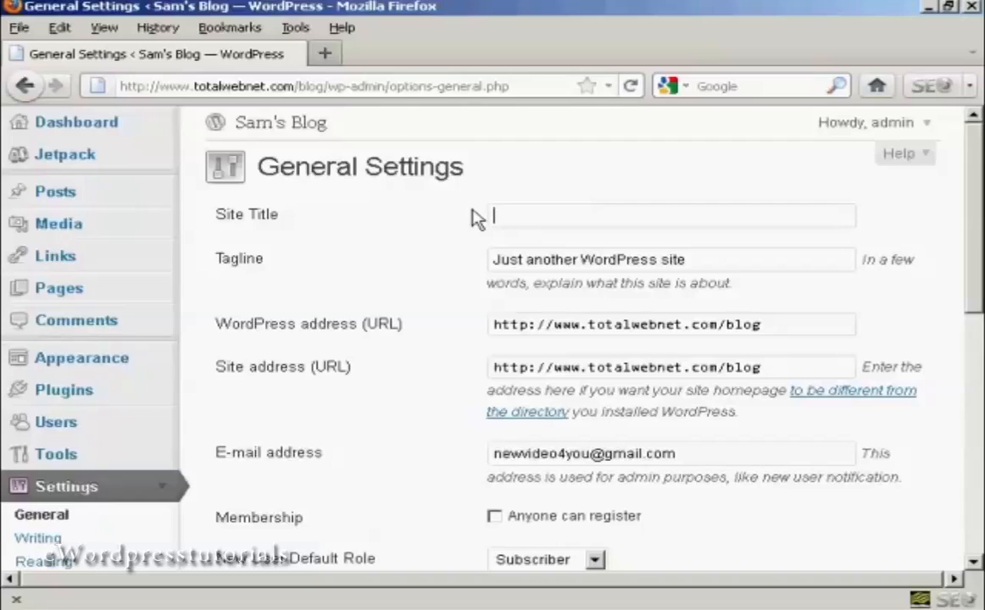
{"action": "type", "text": "Sam"}
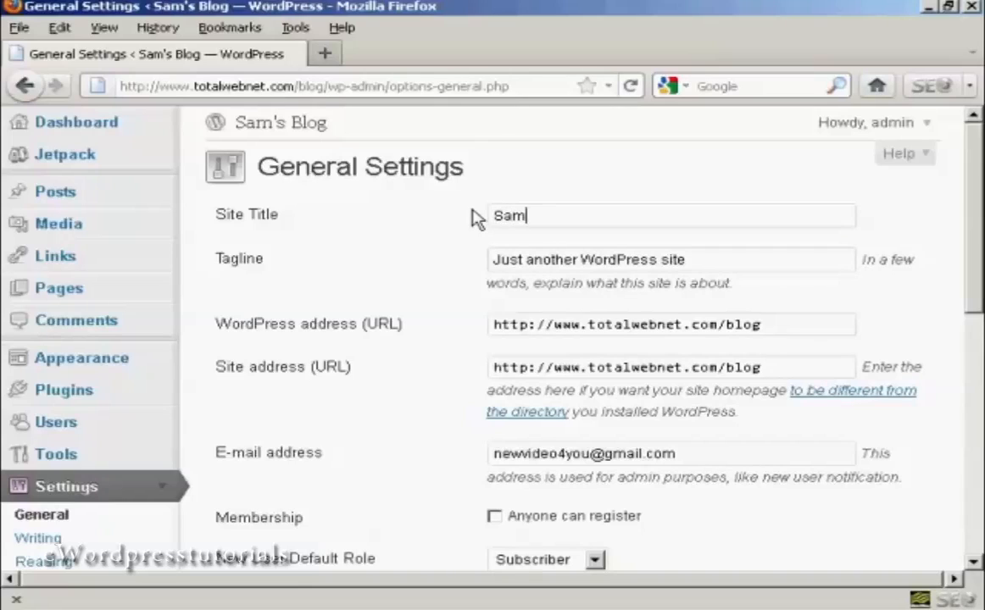
{"action": "type", "text": "'s"}
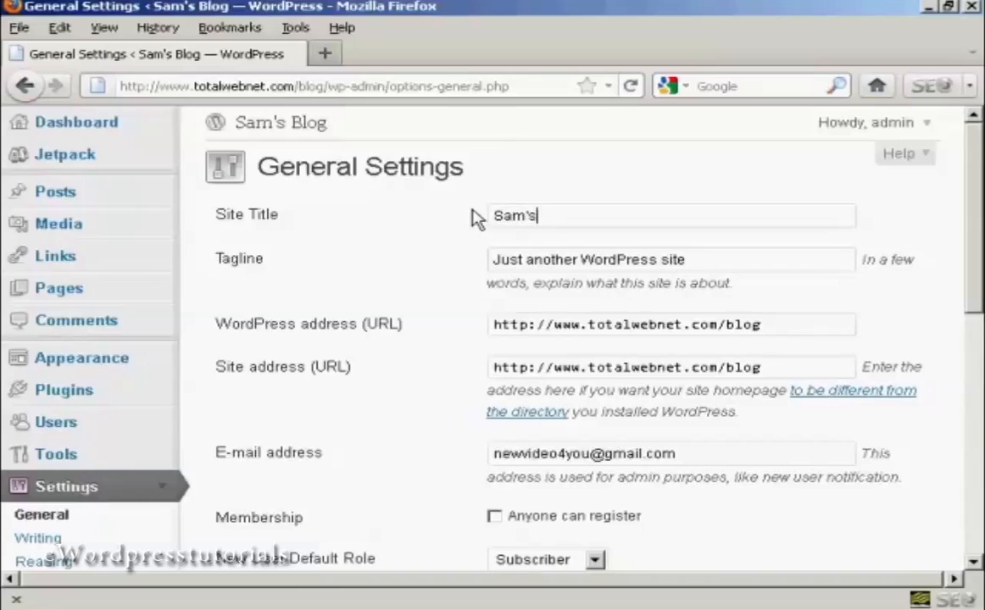
{"action": "type", "text": "Ama"}
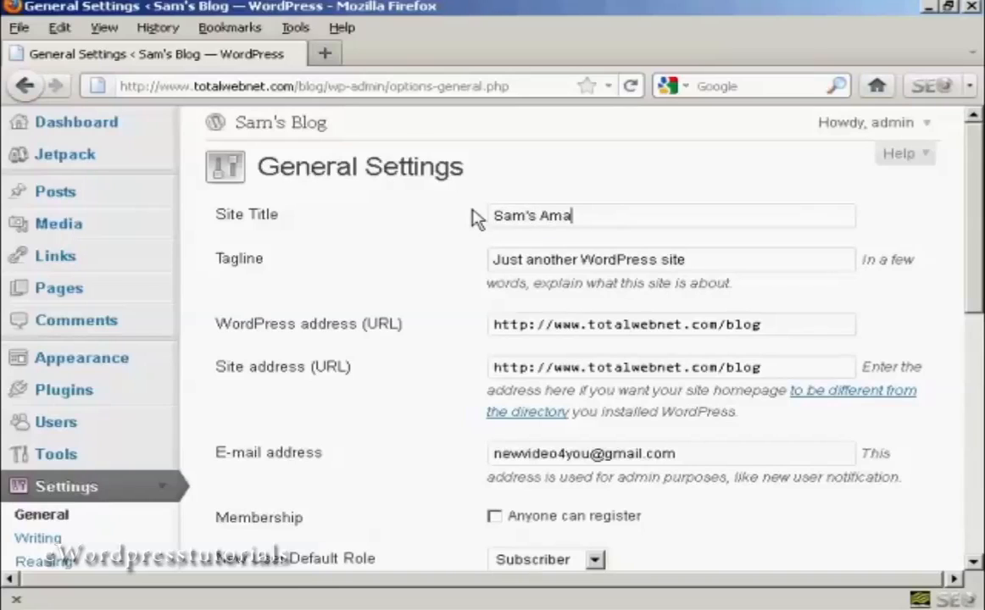
{"action": "type", "text": "zing New Bl"}
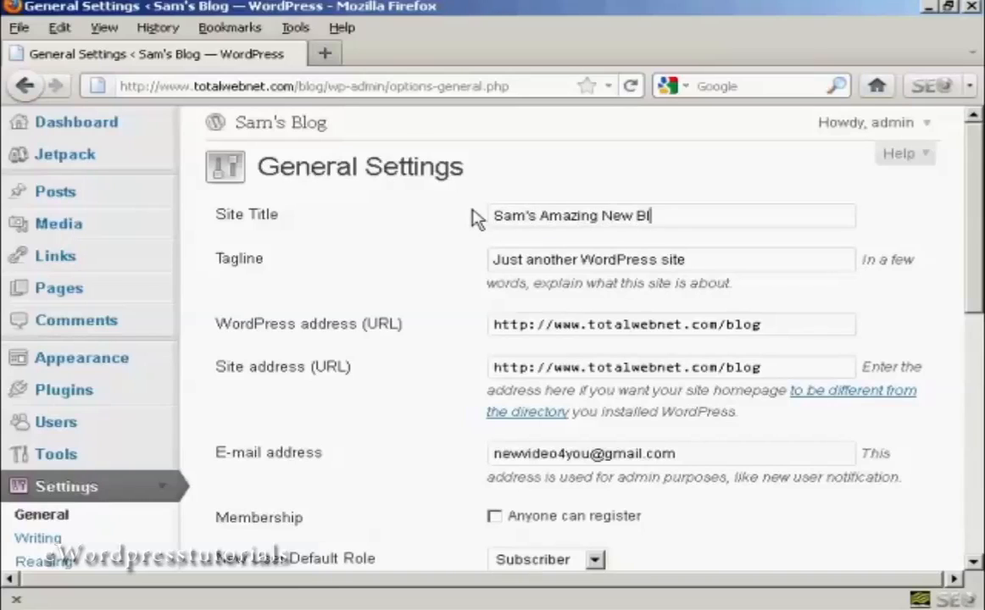
{"action": "type", "text": "og"}
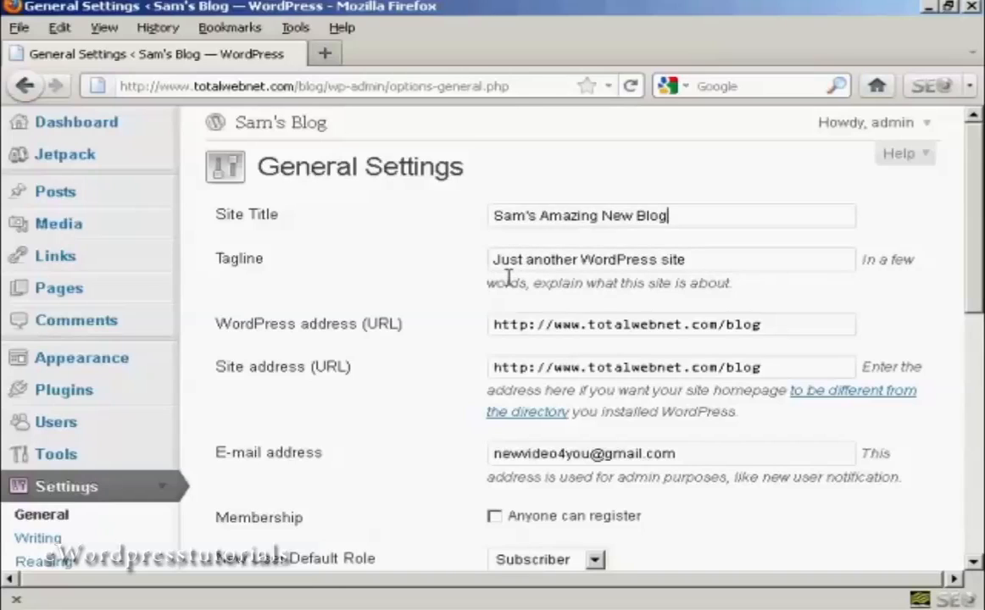
{"action": "mouse_move", "coordinate": [504, 371]}
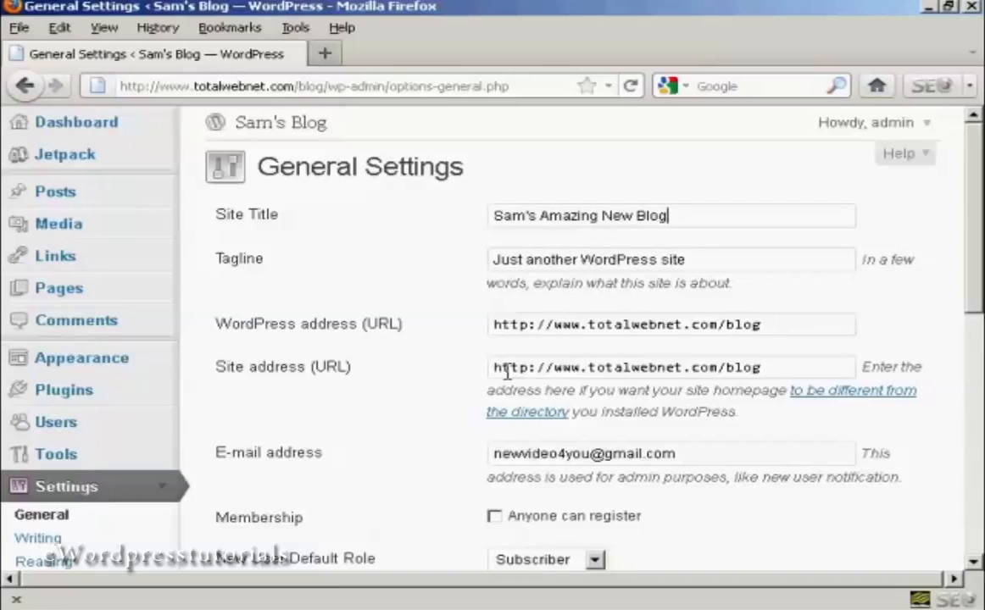
Step: Scroll to the bottom of General Settings and save the new site title
{"action": "scroll", "scroll_direction": "down", "scroll_amount": 3}
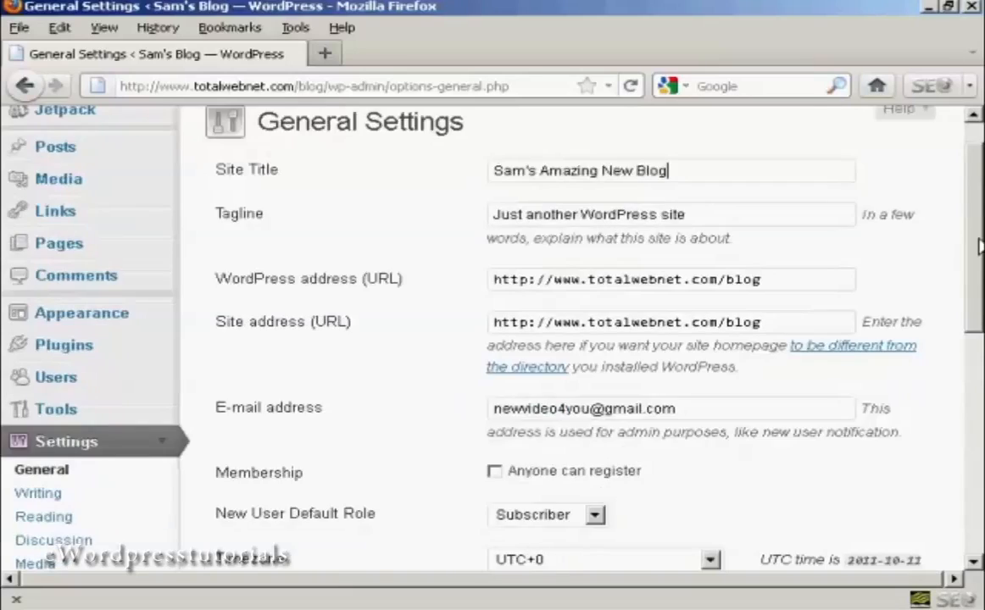
{"action": "scroll", "scroll_direction": "down", "scroll_amount": 3}
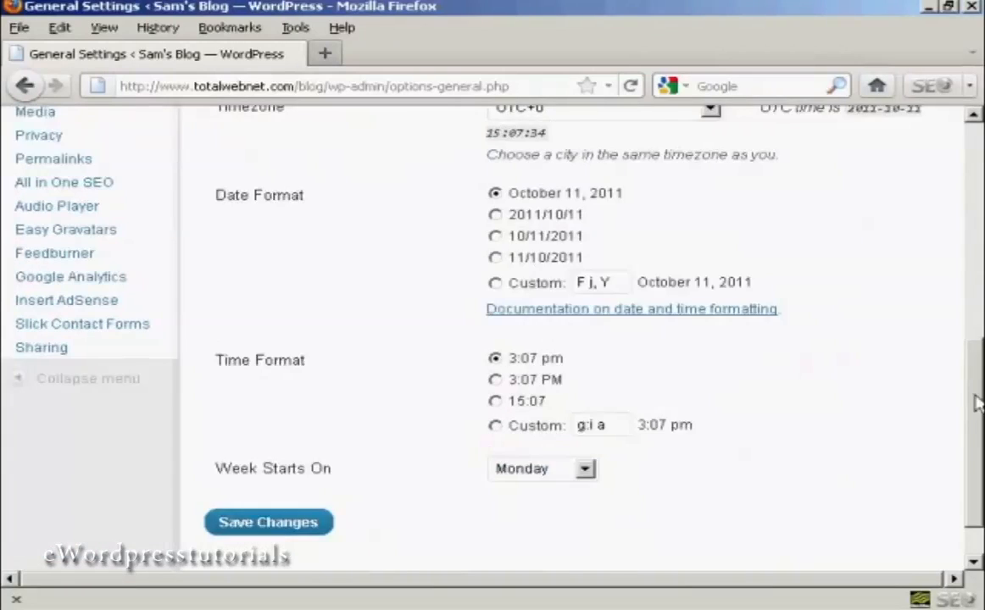
{"action": "left_click", "coordinate": [268, 522]}
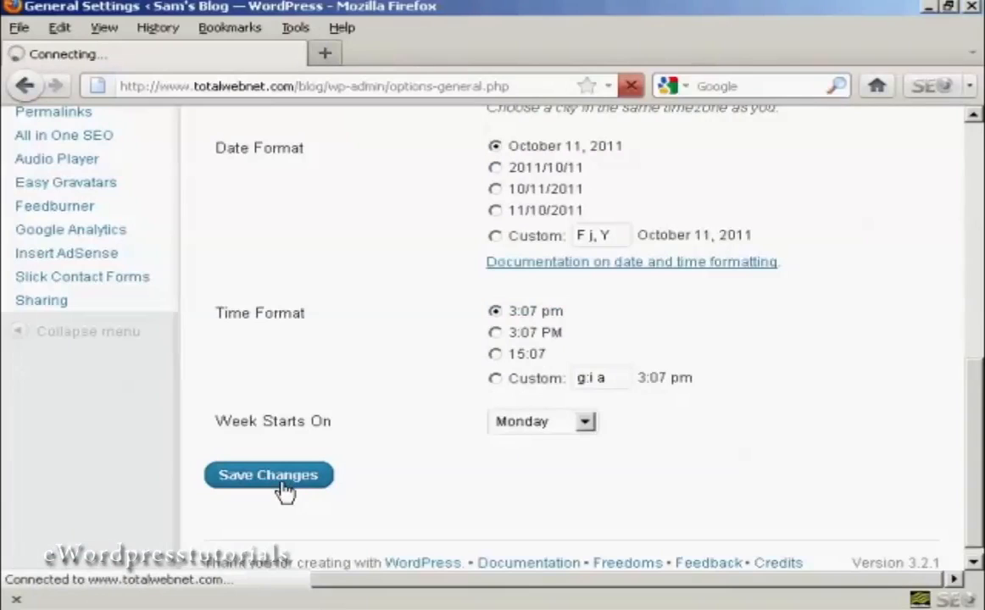
{"action": "left_click", "coordinate": [269, 475]}
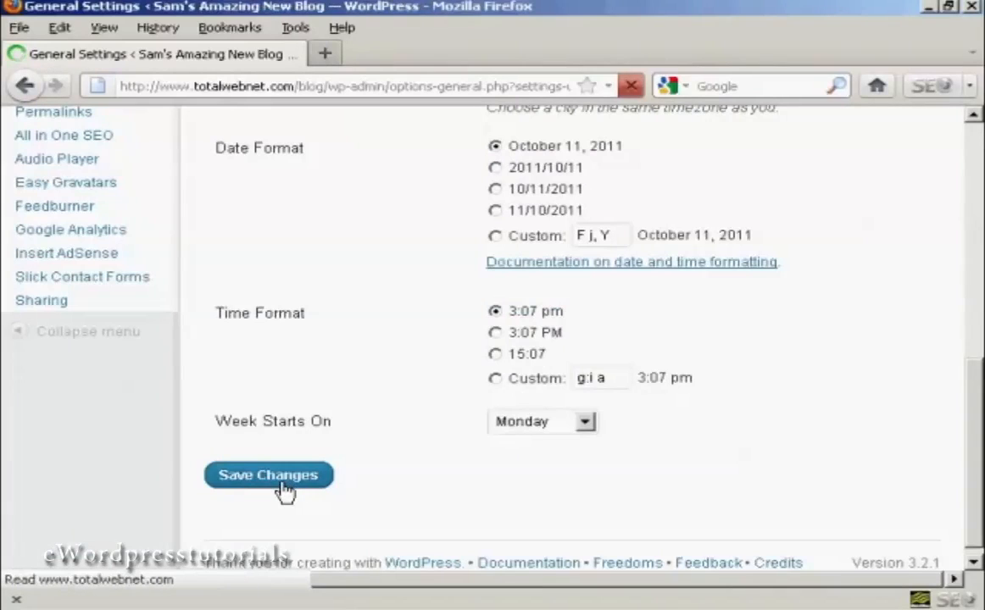
{"action": "left_click", "coordinate": [269, 475]}
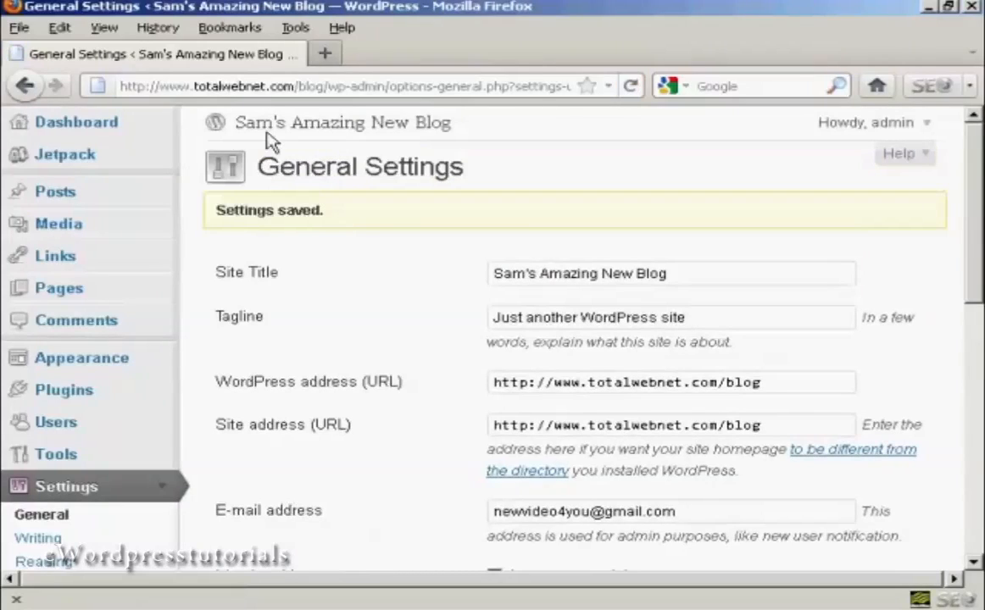
{"action": "mouse_move", "coordinate": [608, 178]}
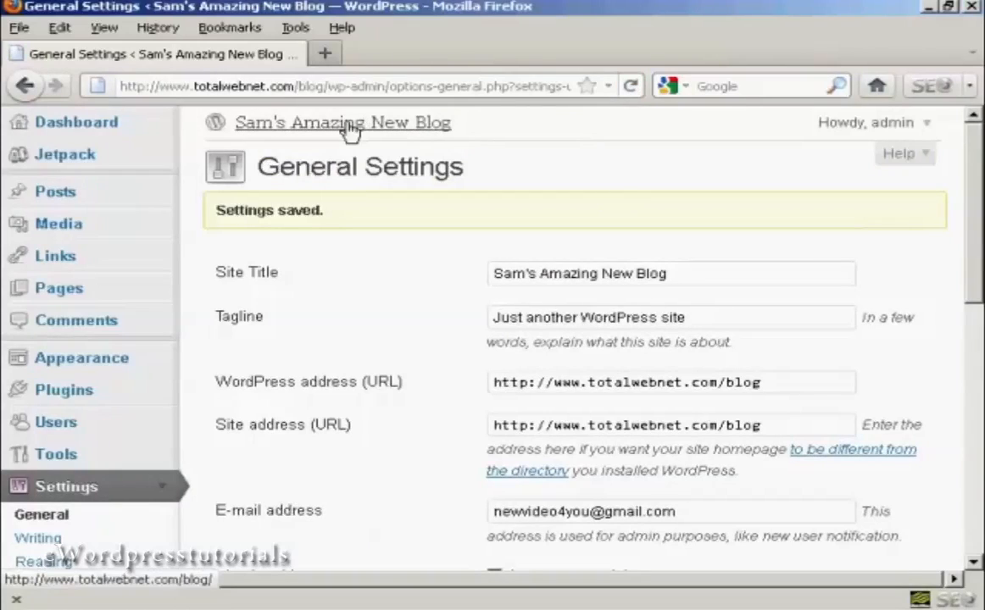
Step: Open the live blog from the 'Sam's Amazing New Blog' header link
{"action": "left_click", "coordinate": [343, 122]}
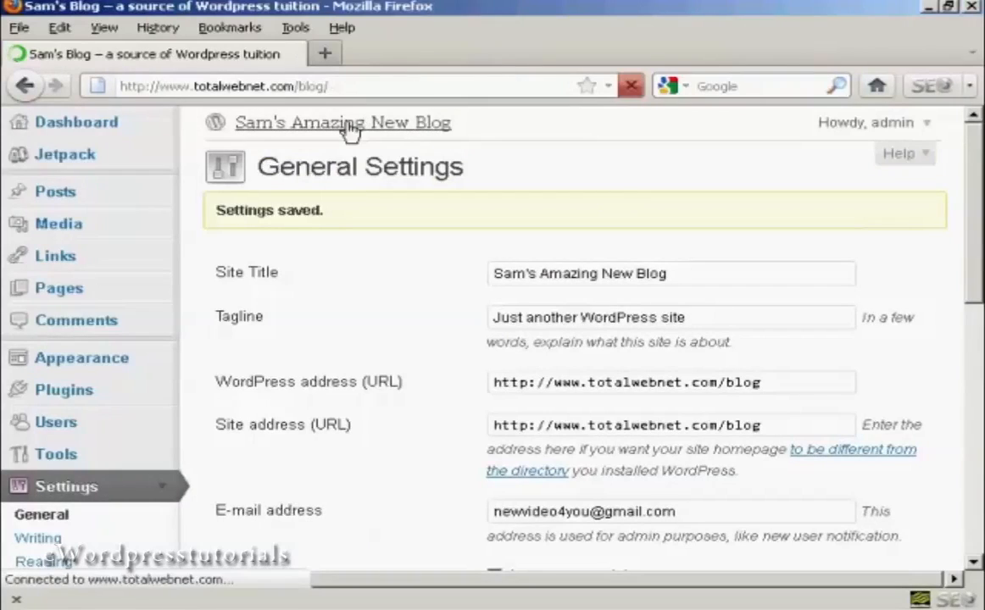
{"action": "left_click", "coordinate": [342, 122]}
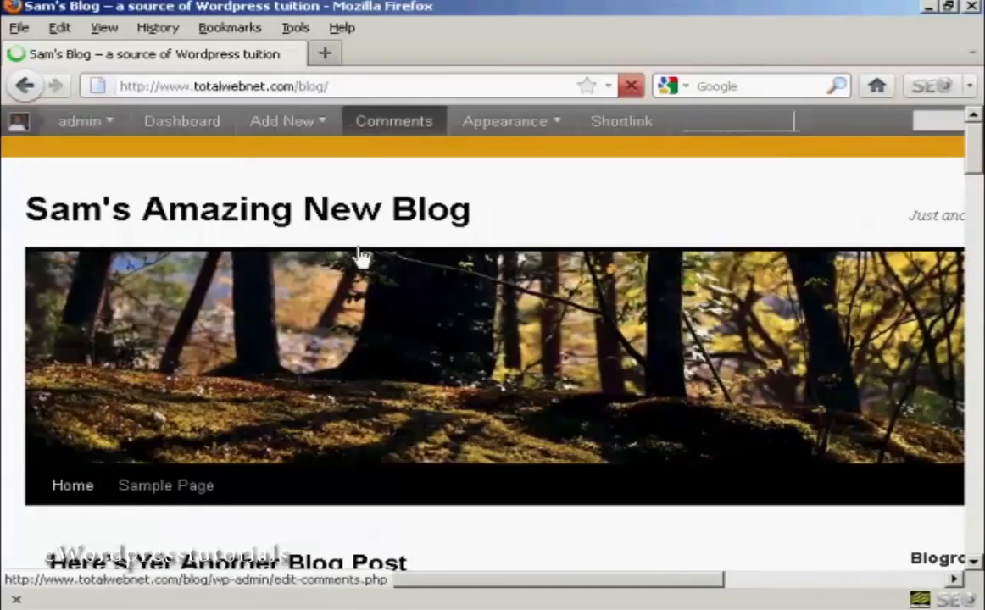